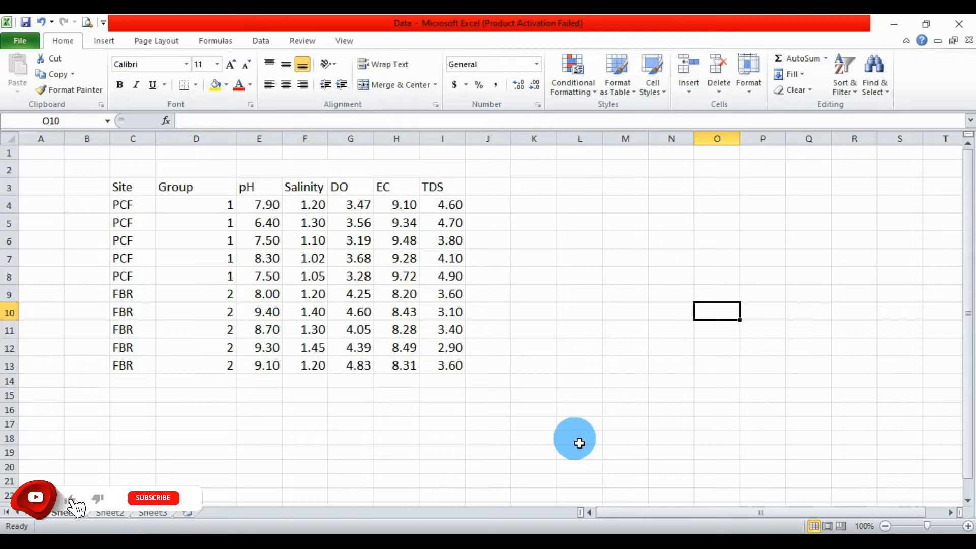
mouse_move(161, 505)
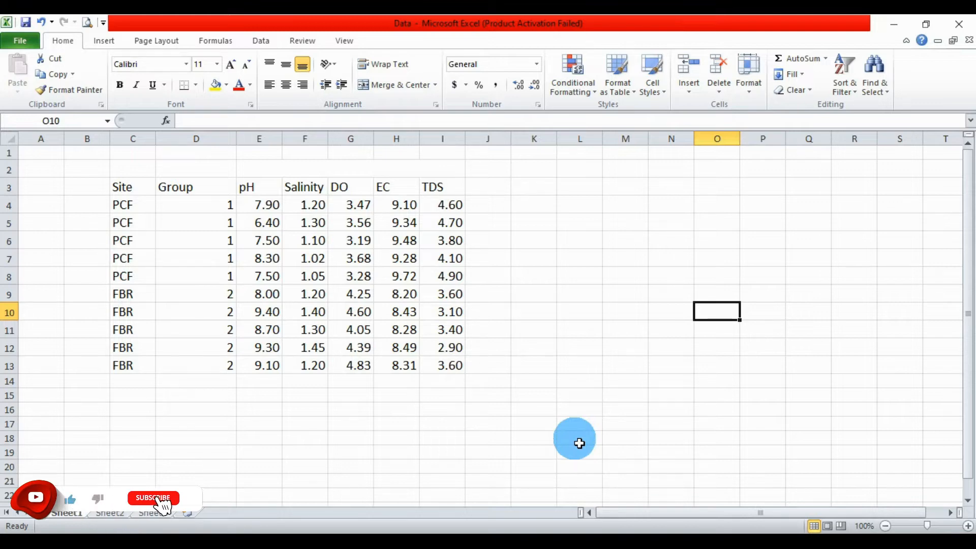
Select the Group through TDS block (D3:I13) with its headings and copy it.
click(153, 498)
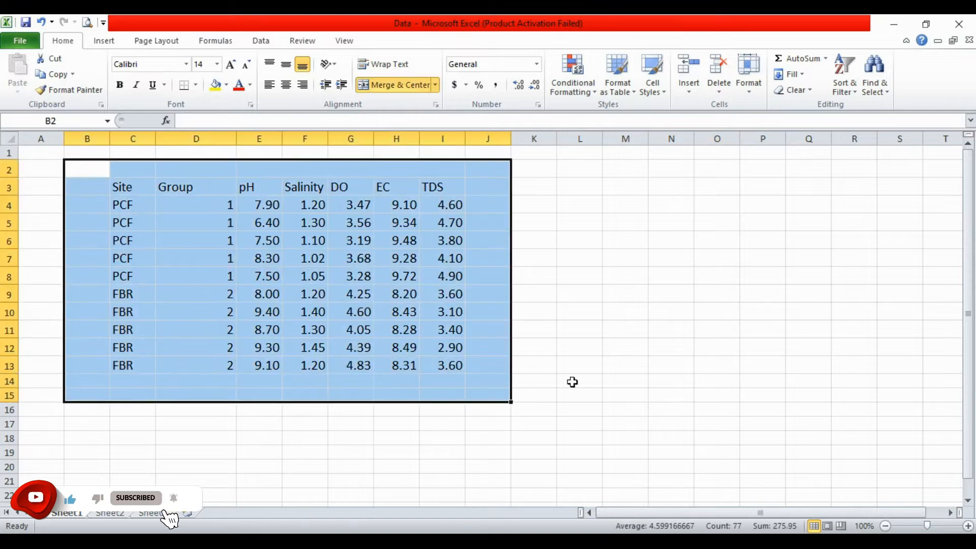
click(625, 365)
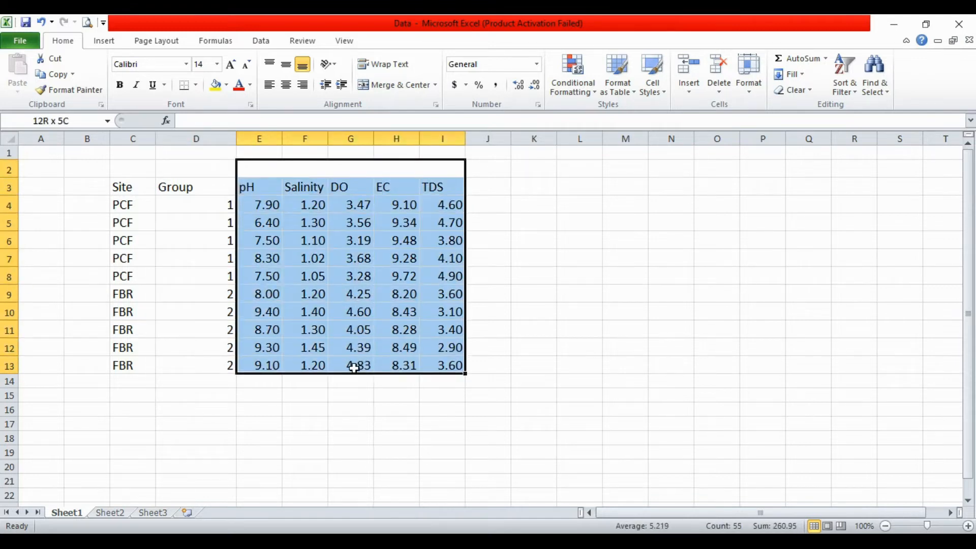
click(671, 365)
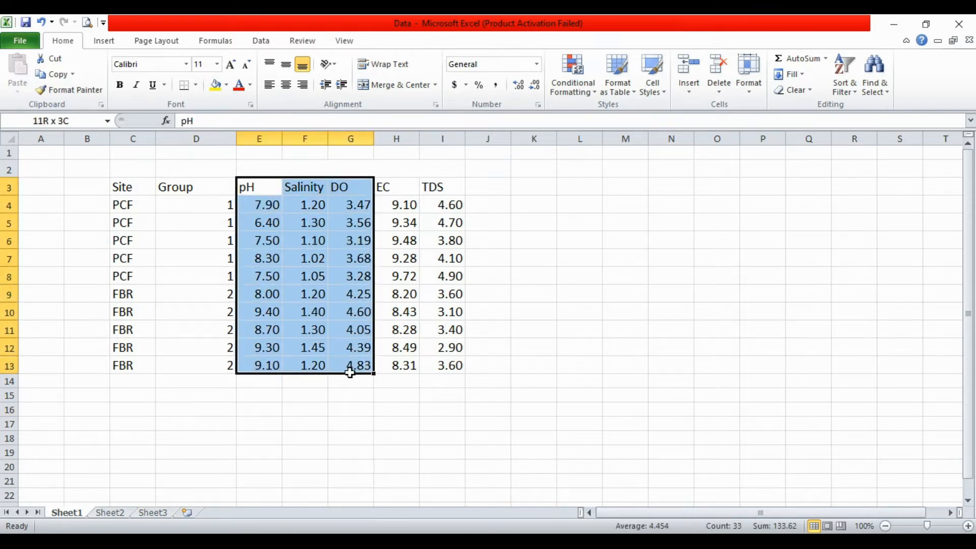
click(578, 366)
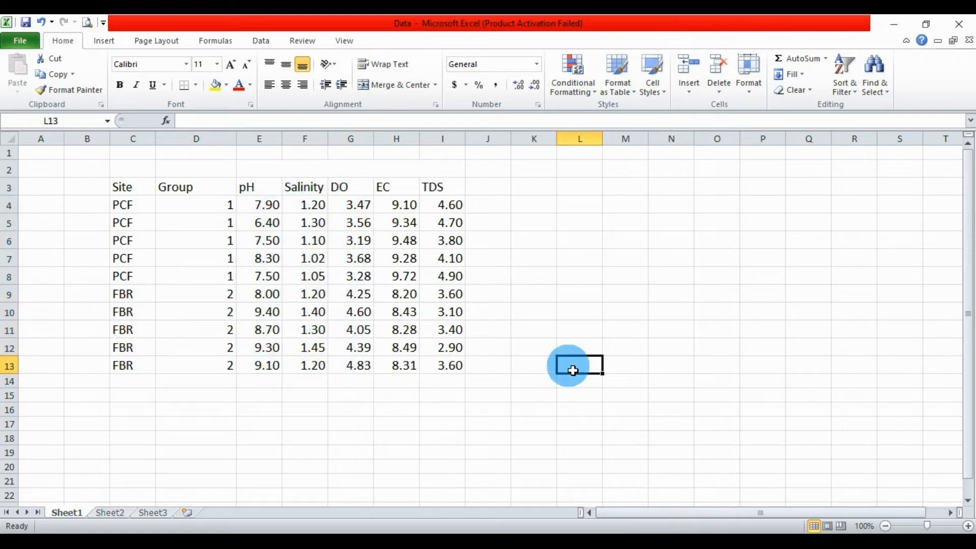
mouse_move(240, 188)
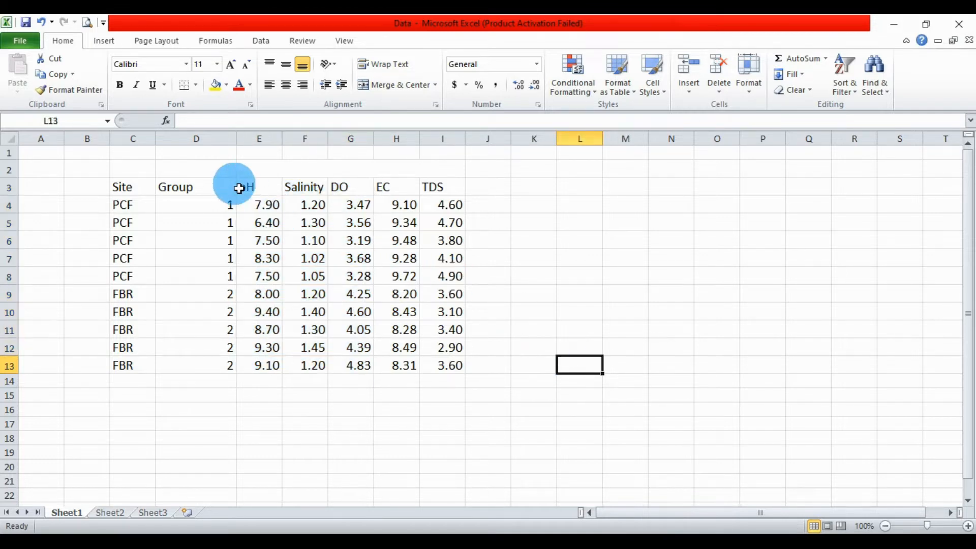
drag(246, 187, 396, 187)
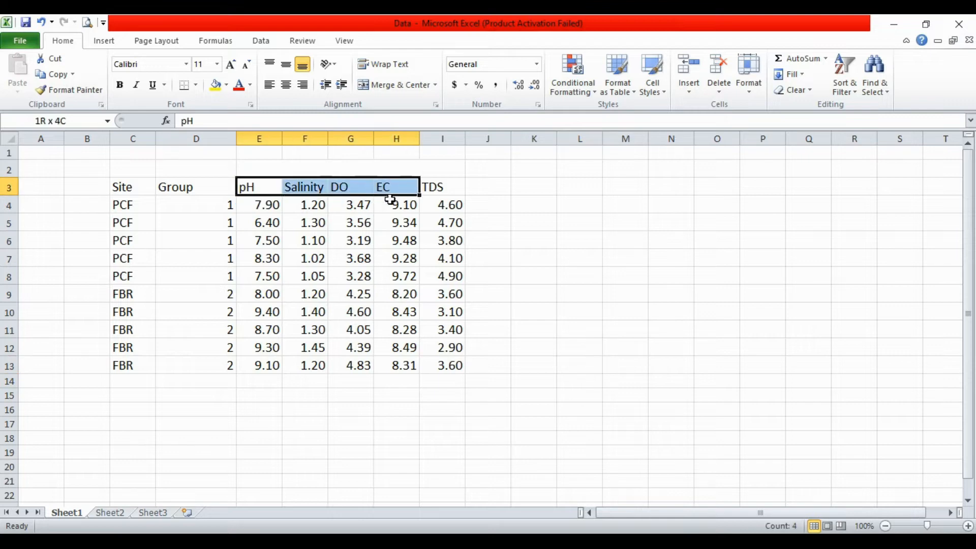
click(624, 347)
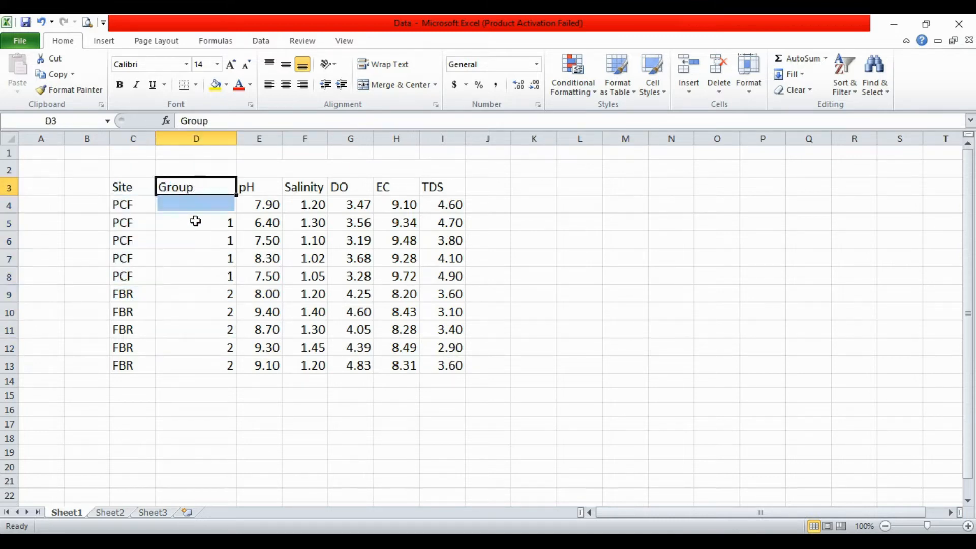
click(624, 394)
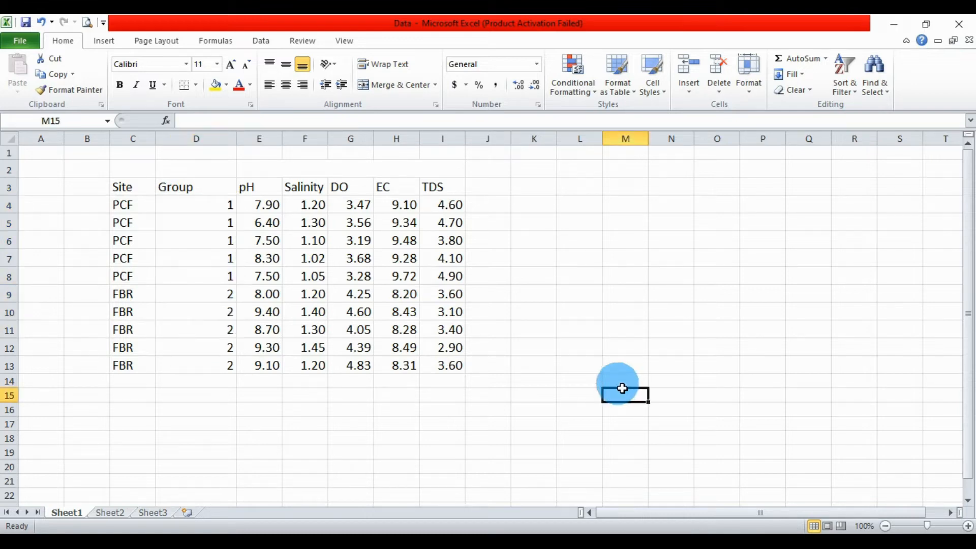
mouse_move(501, 372)
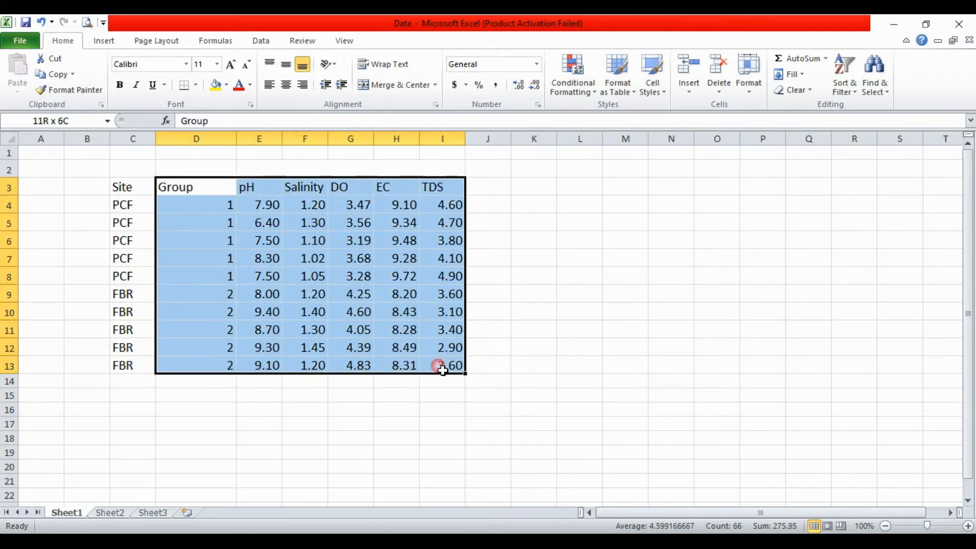
right_click(442, 366)
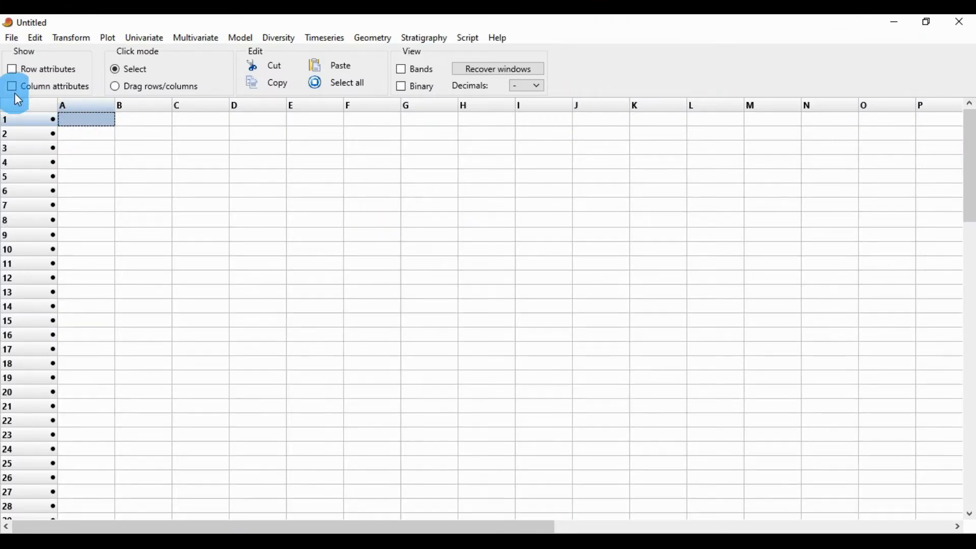
Paste the Group, pH, Salinity, DO, EC and TDS columns with names, typing Group as grouping.
click(12, 86)
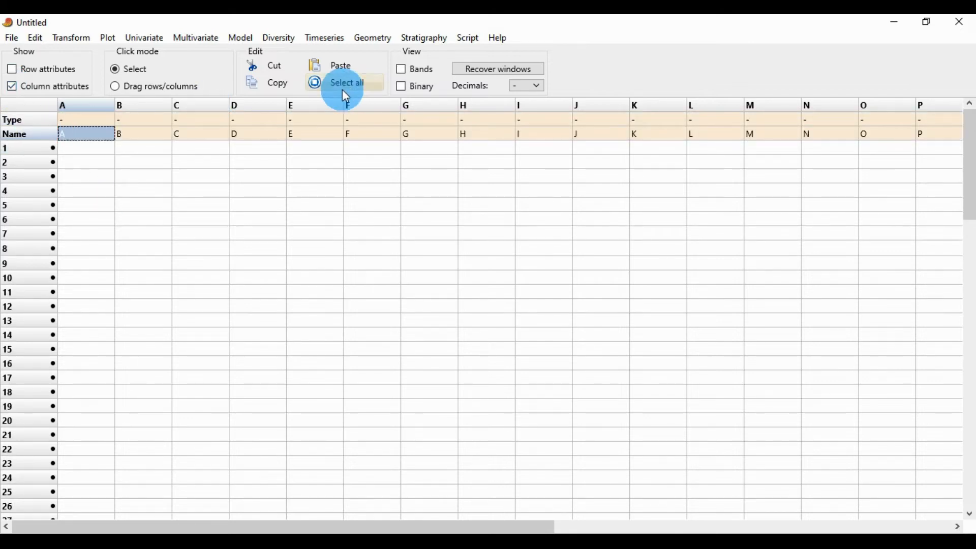
click(340, 65)
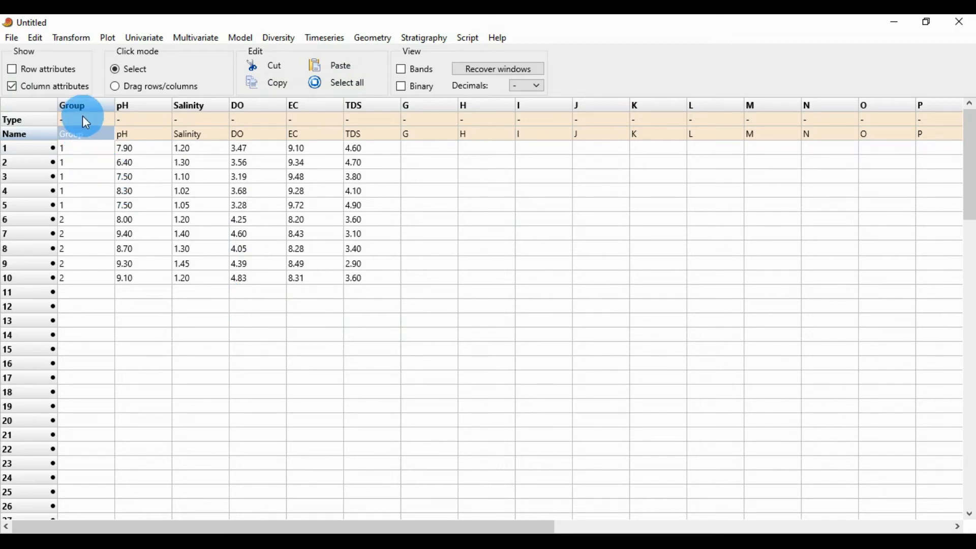
click(84, 120)
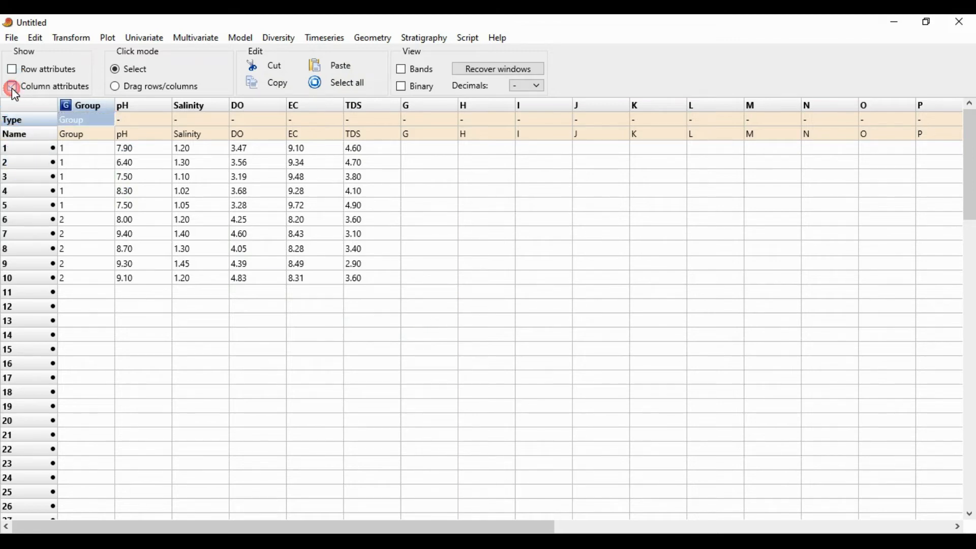
click(11, 86)
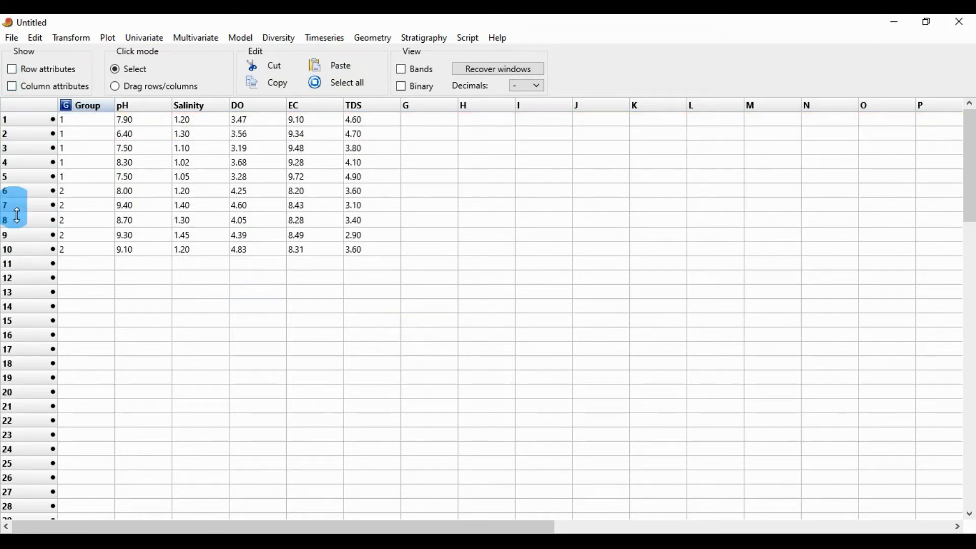
click(346, 249)
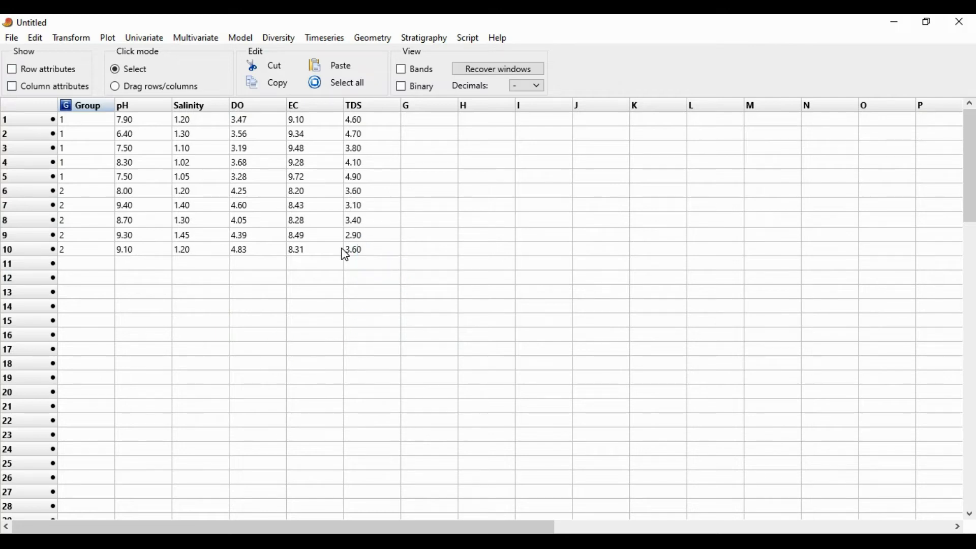
click(84, 119)
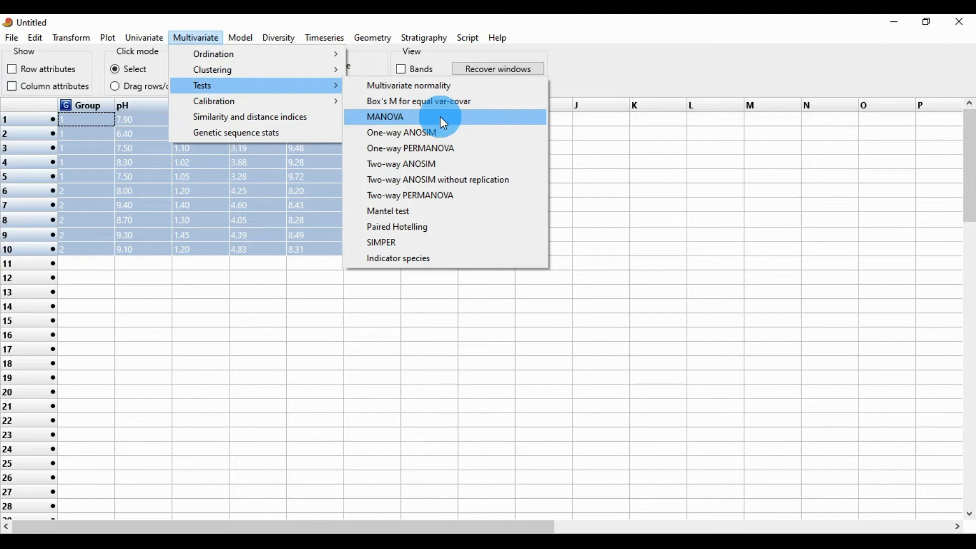
Run MANOVA and maximize the results showing Wilks' lambda 0.05603, F 13.48, p 0.01297.
click(385, 117)
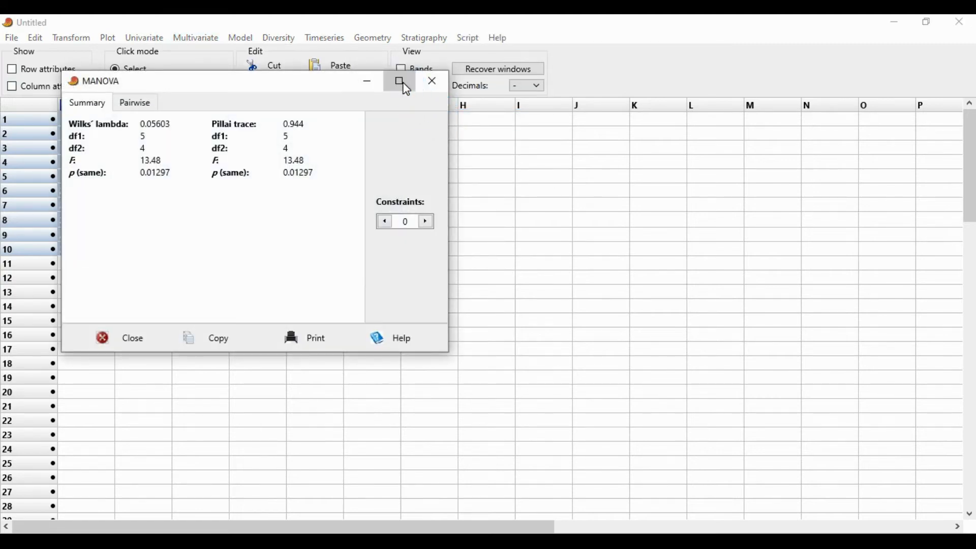
click(399, 81)
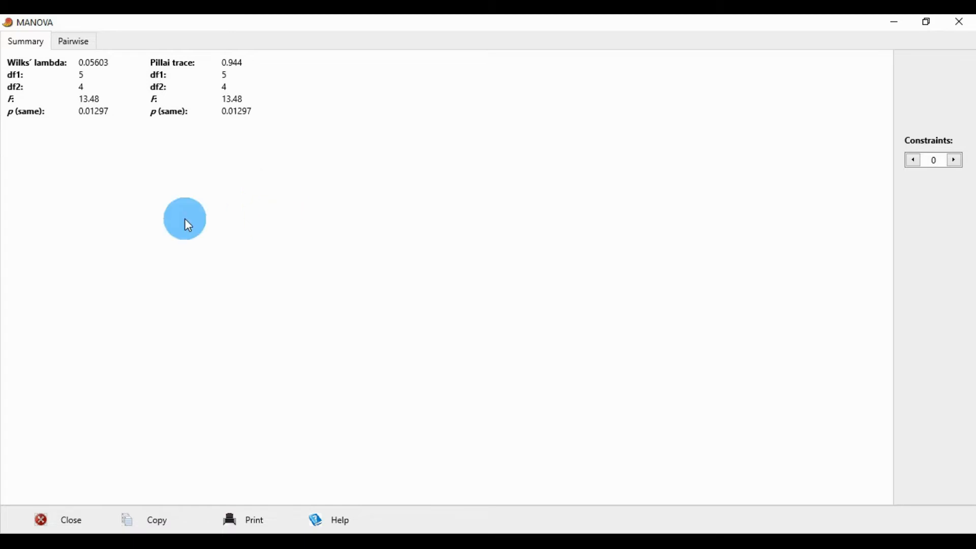
mouse_move(242, 219)
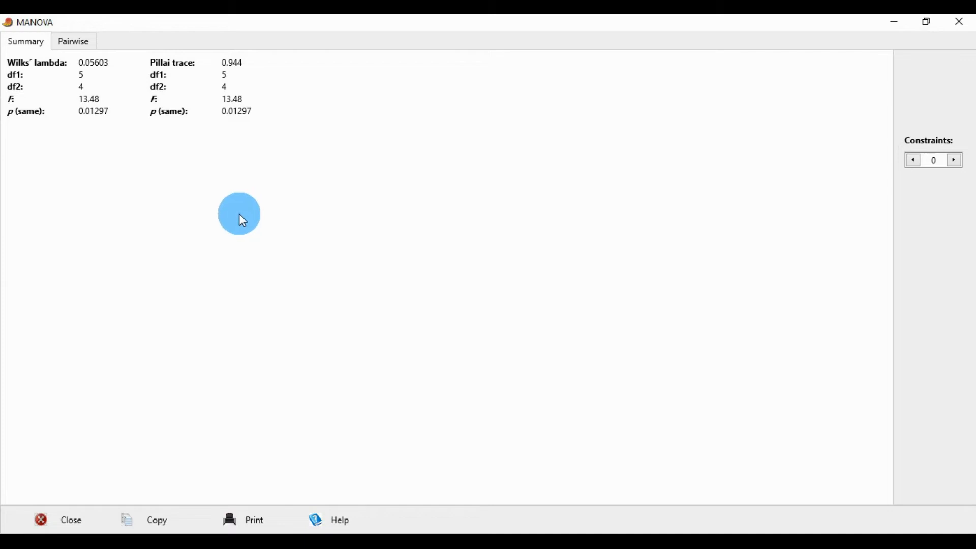
mouse_move(132, 169)
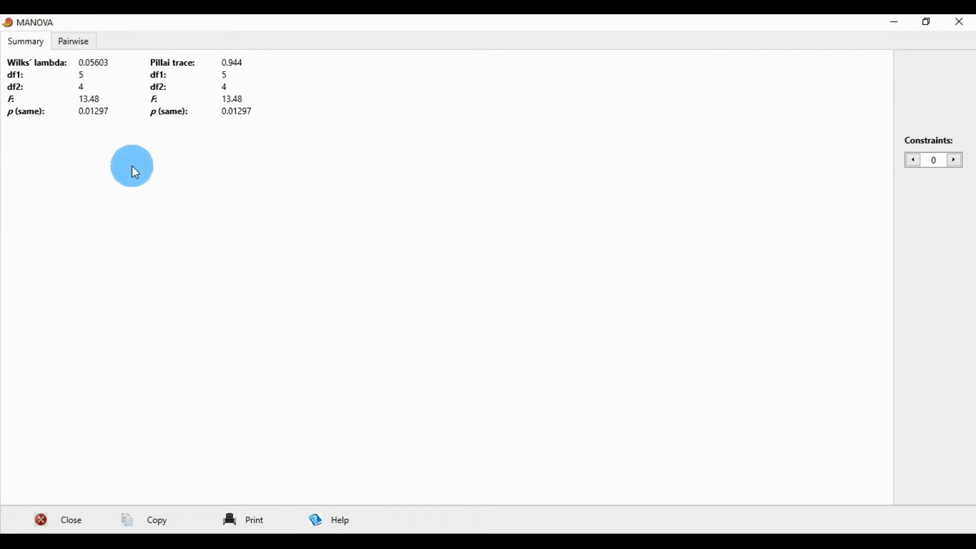
mouse_move(17, 75)
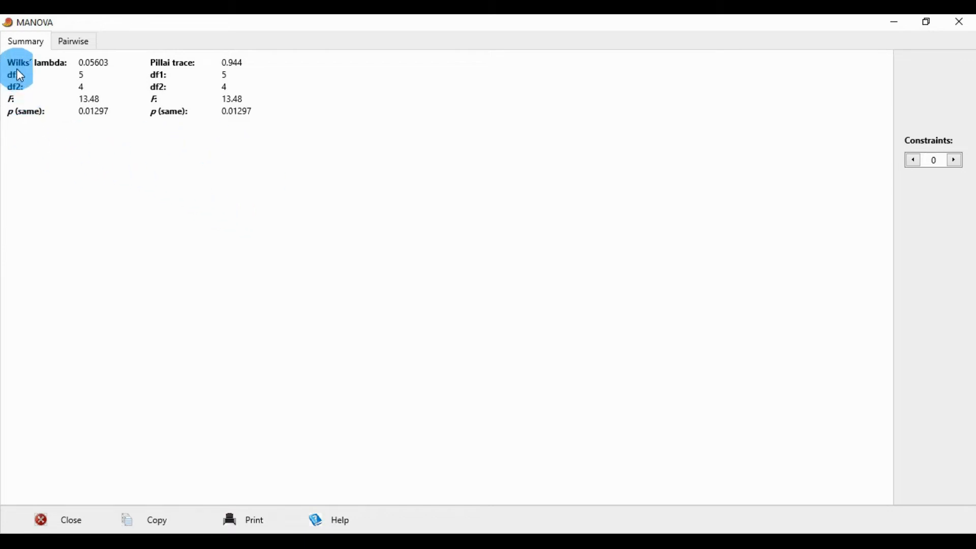
mouse_move(352, 162)
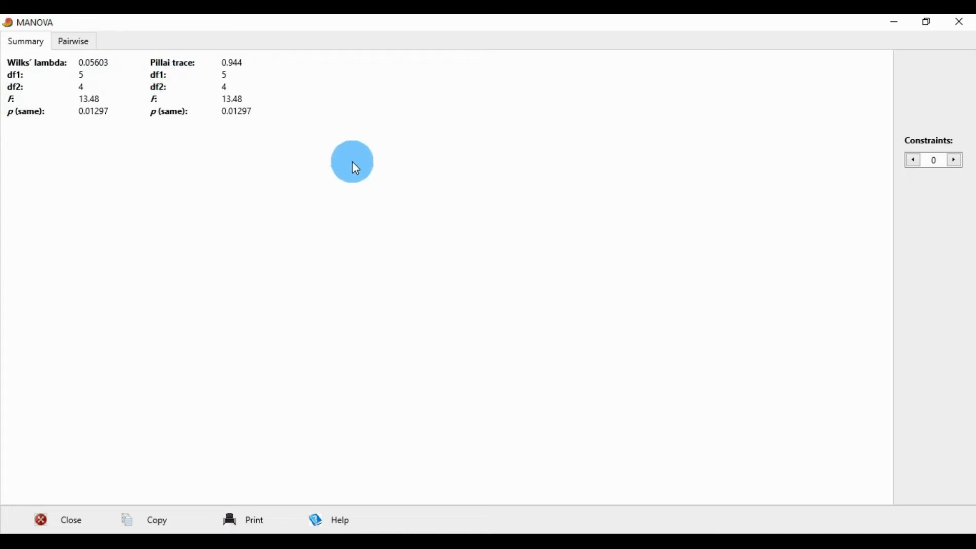
mouse_move(25, 77)
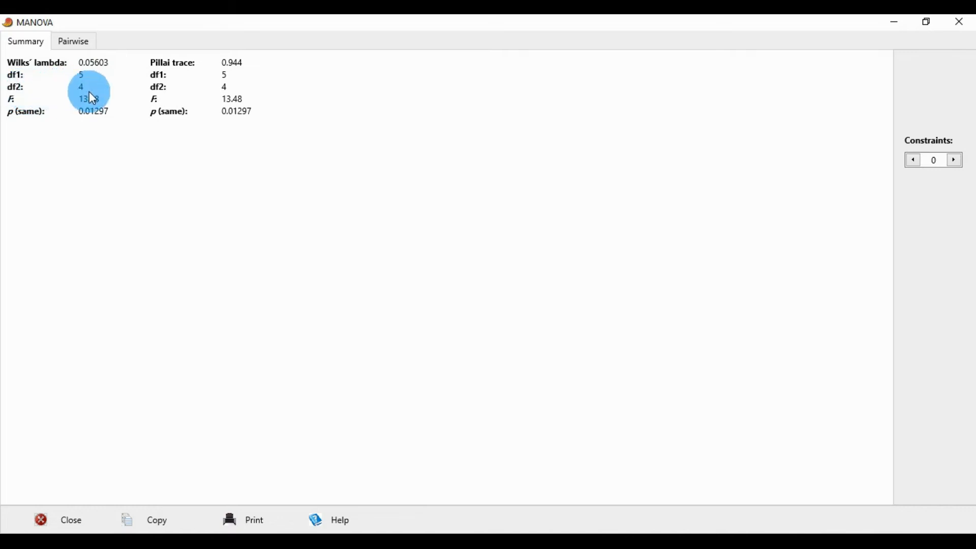
mouse_move(53, 108)
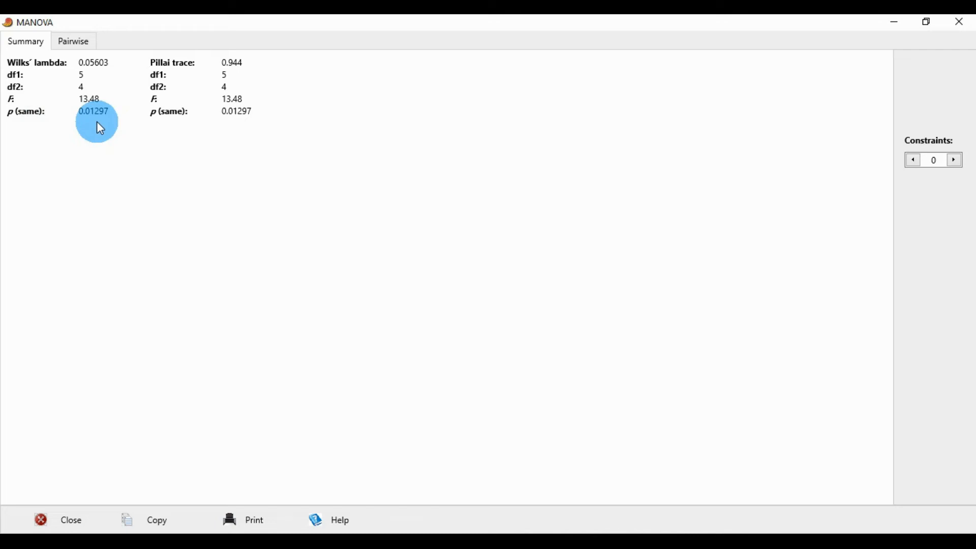
mouse_move(112, 125)
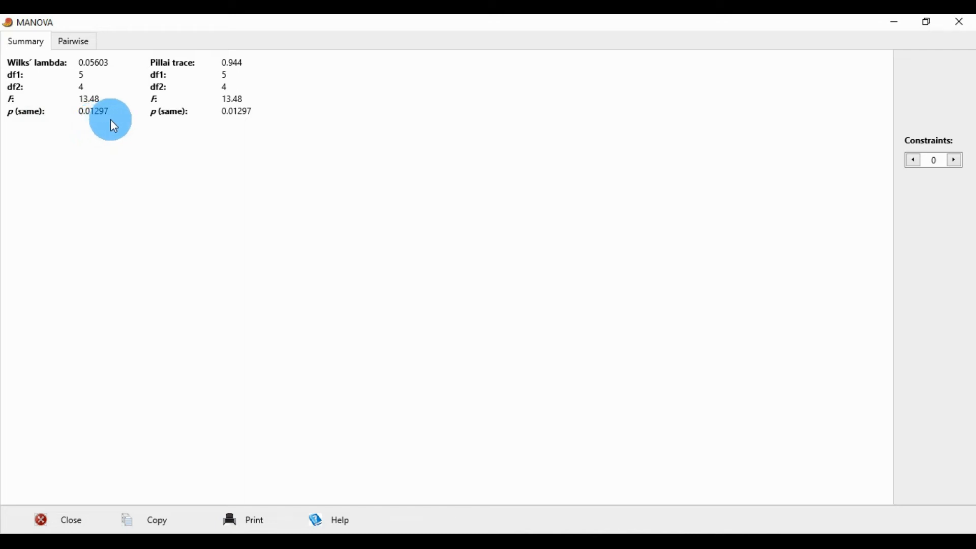
mouse_move(280, 158)
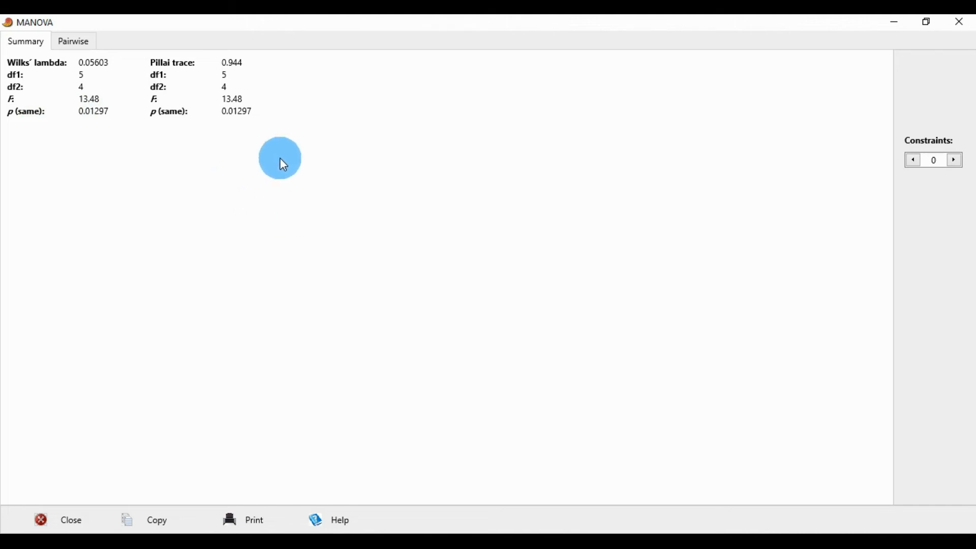
mouse_move(176, 75)
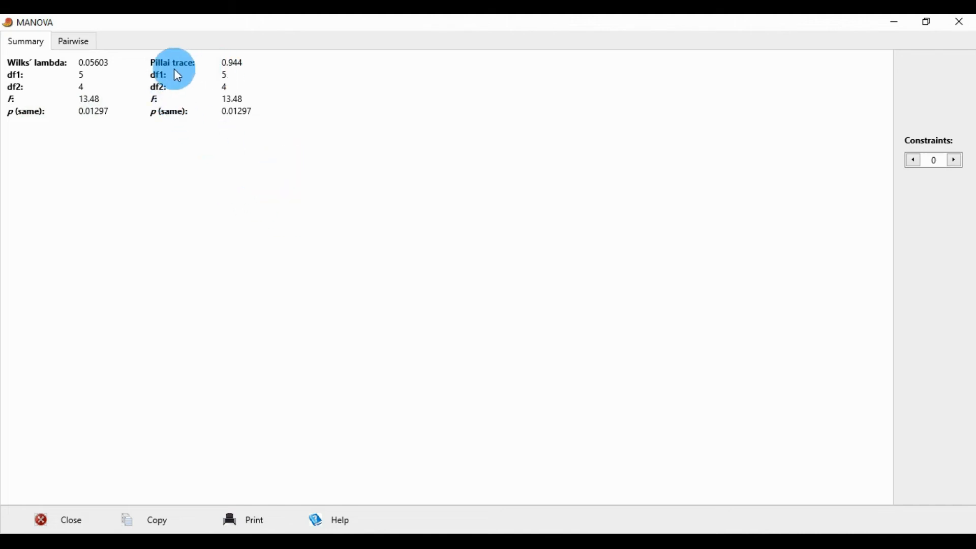
mouse_move(233, 75)
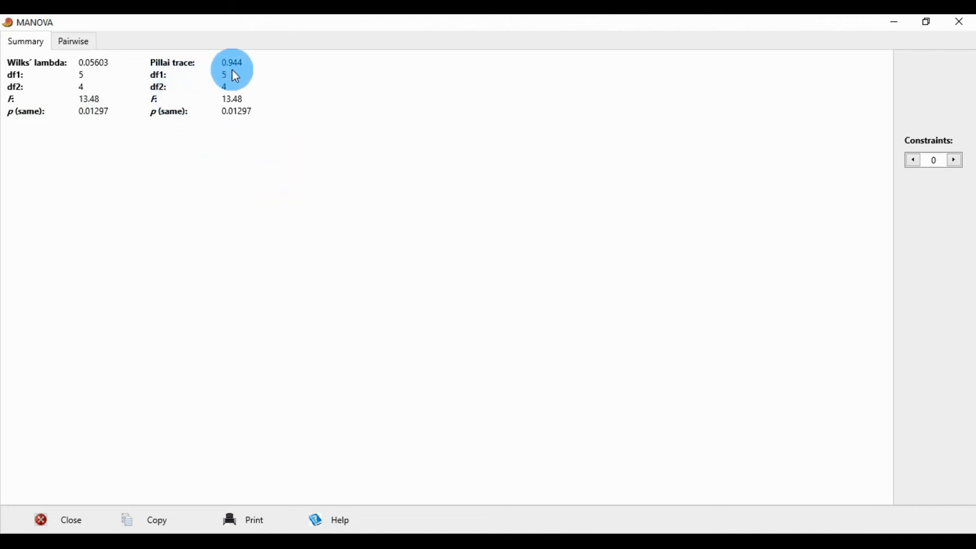
mouse_move(193, 105)
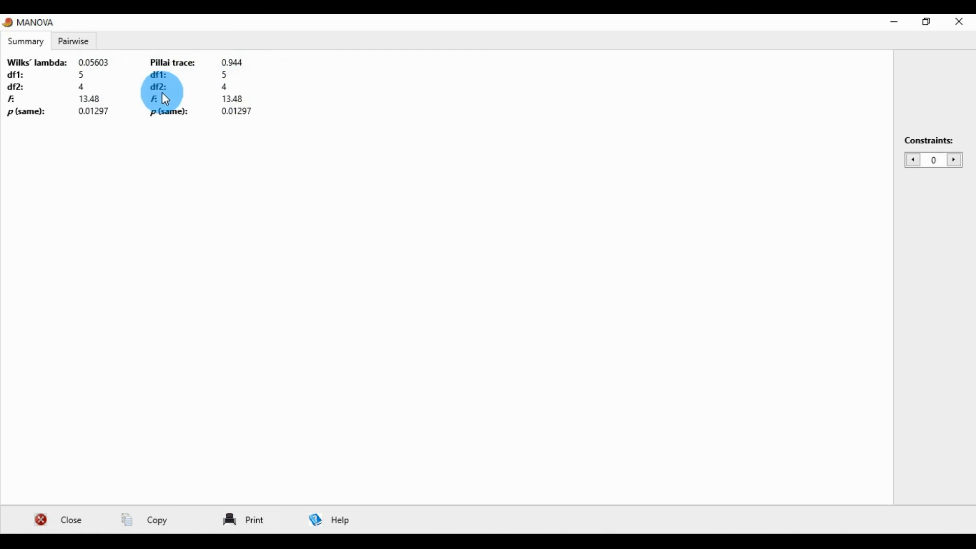
mouse_move(91, 99)
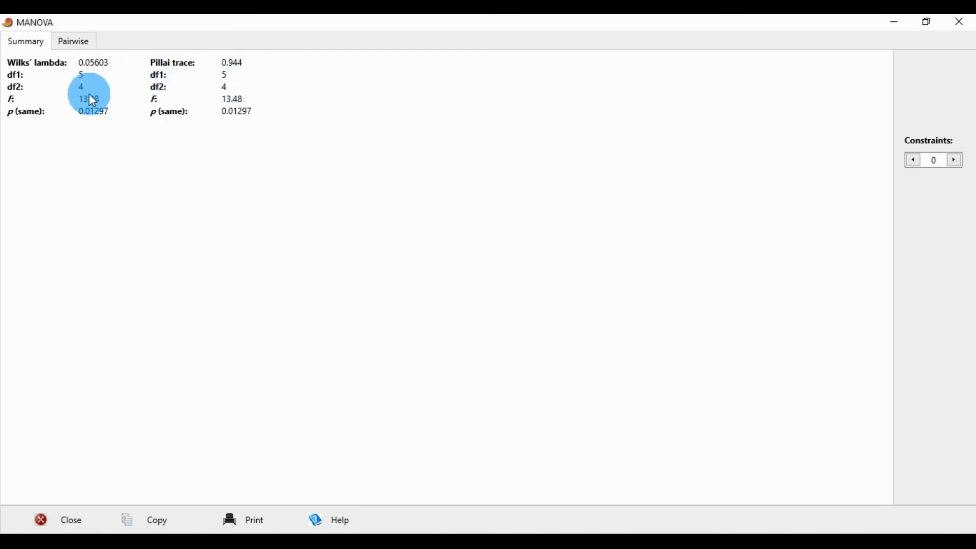
mouse_move(202, 114)
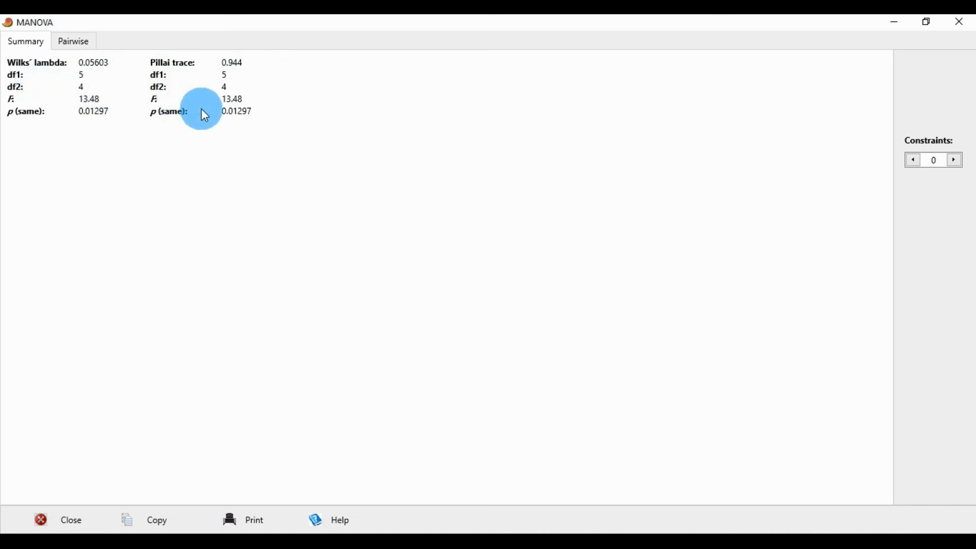
mouse_move(161, 101)
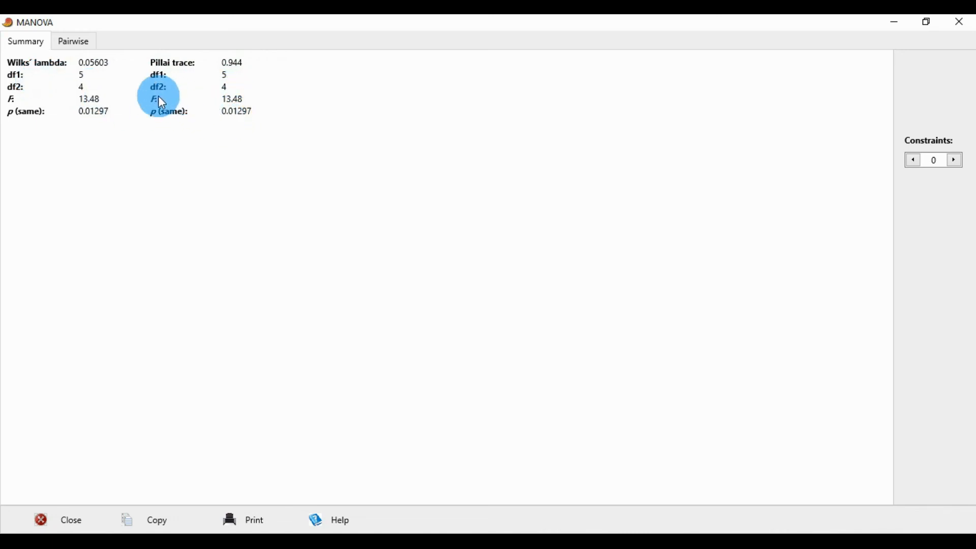
mouse_move(231, 105)
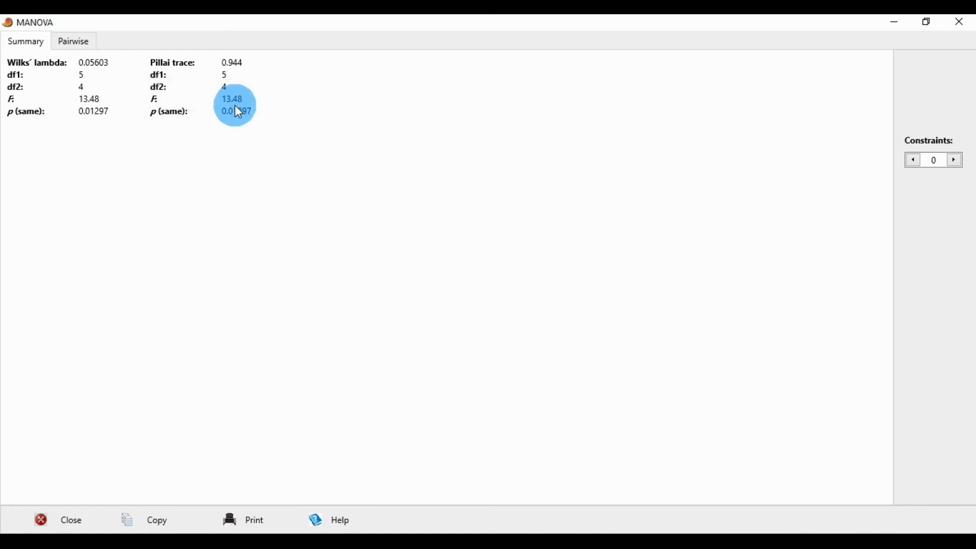
mouse_move(257, 133)
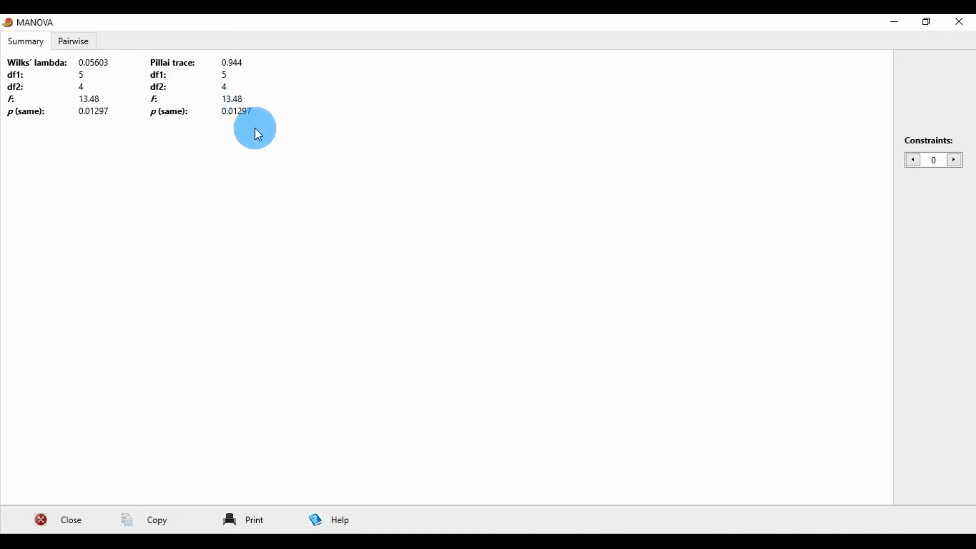
mouse_move(217, 130)
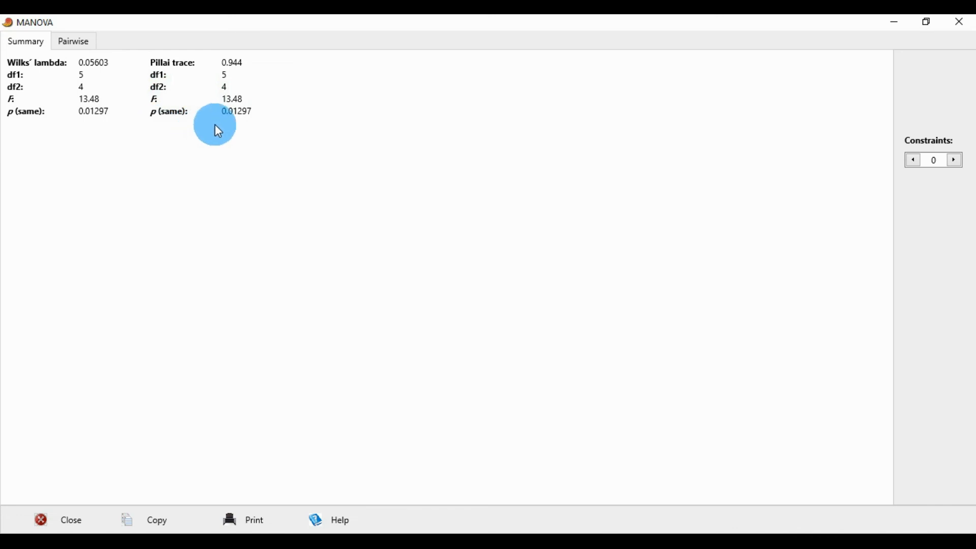
mouse_move(249, 122)
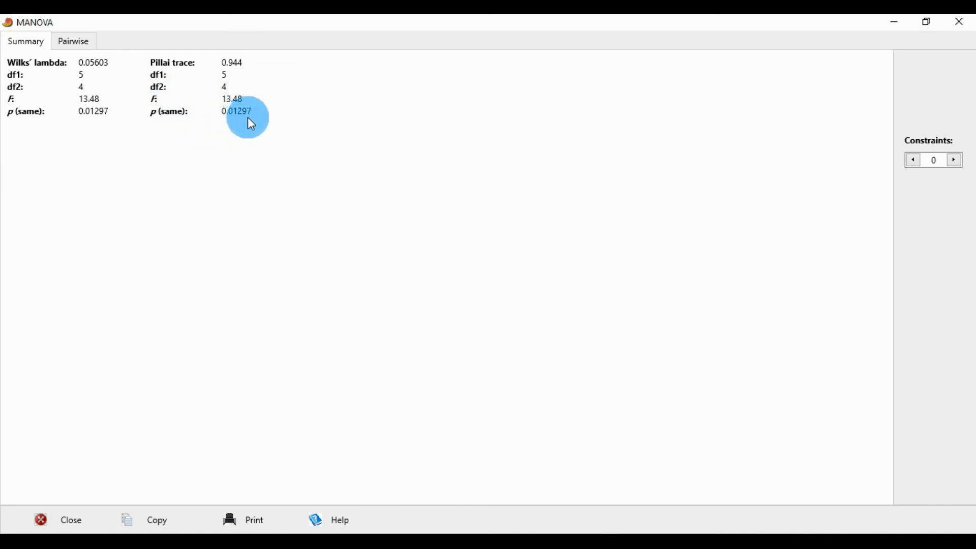